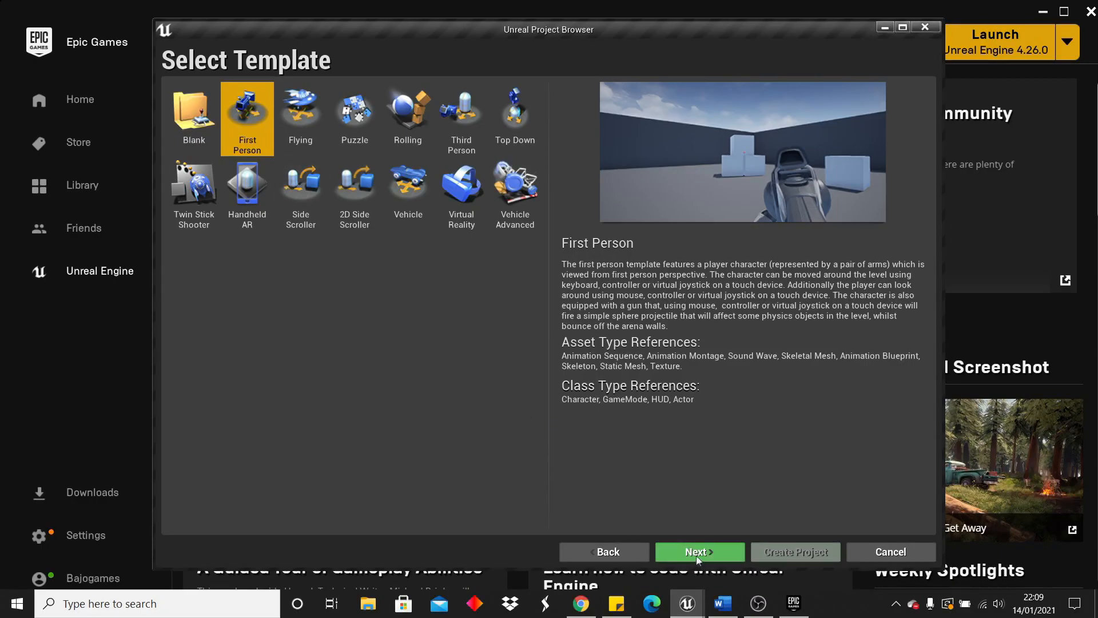
Create a First Person template project named 'MarioCl'
click(700, 552)
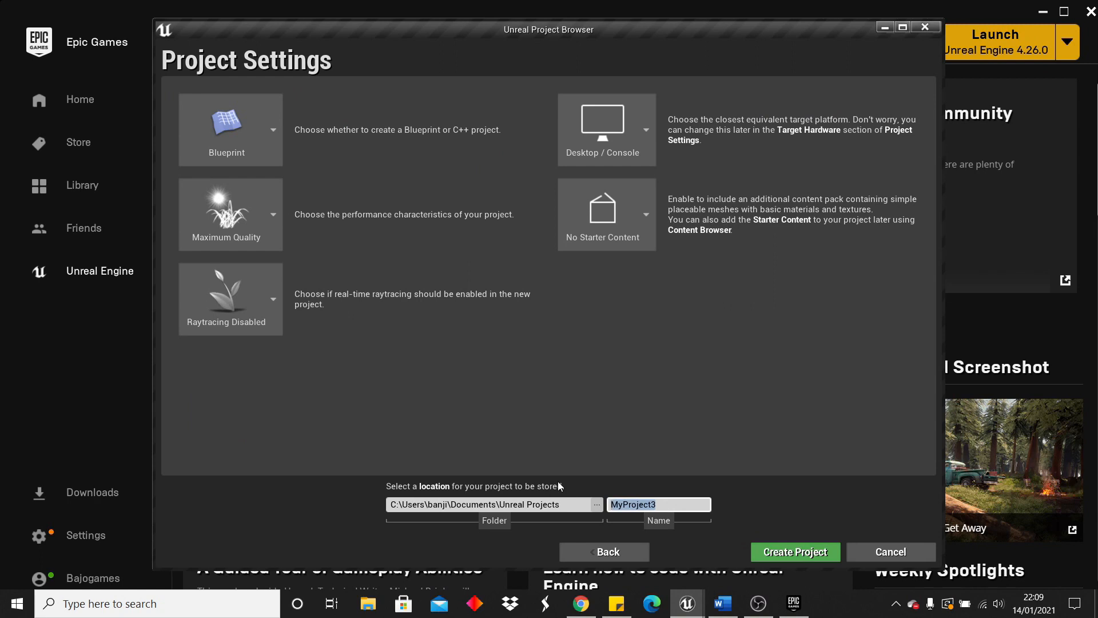
text(MarioCl)
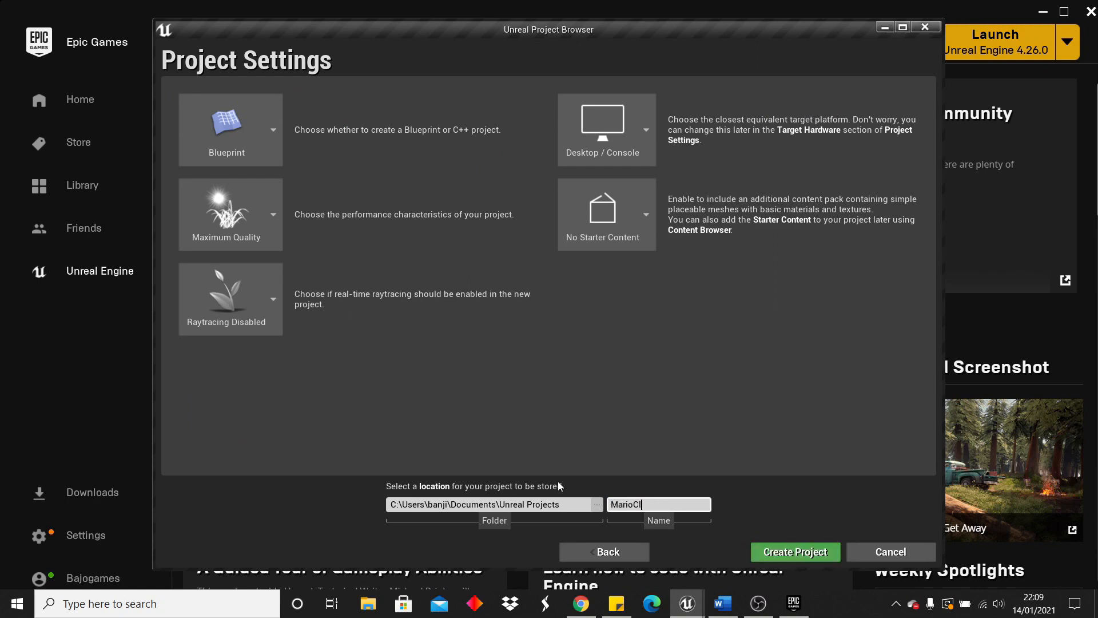
click(795, 553)
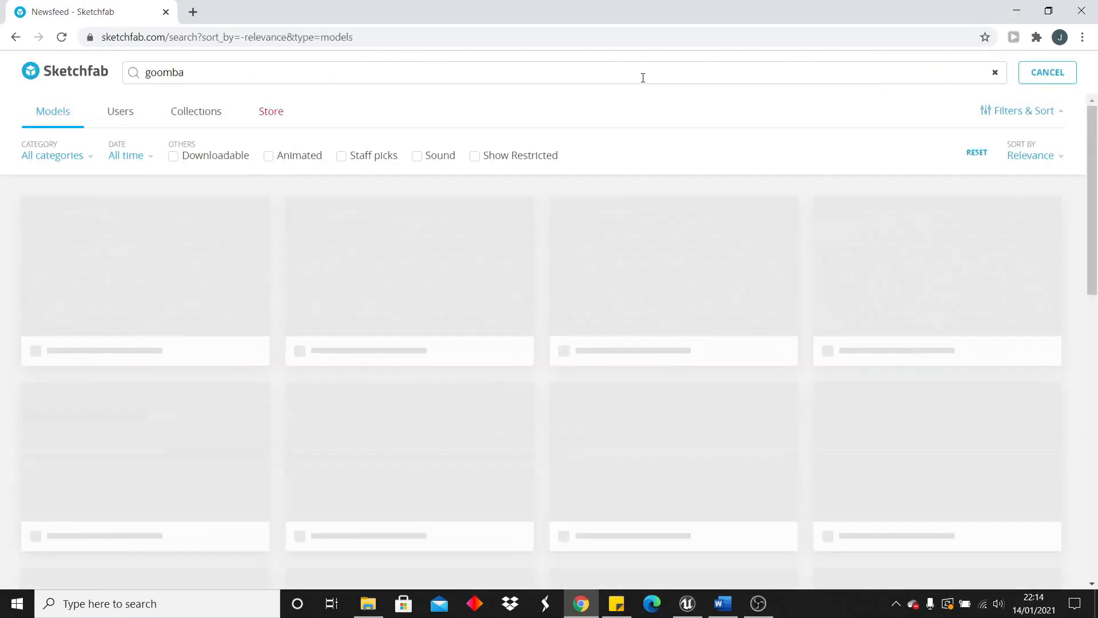
Filter the goomba search to downloadable models and pick a Goomba result
click(174, 155)
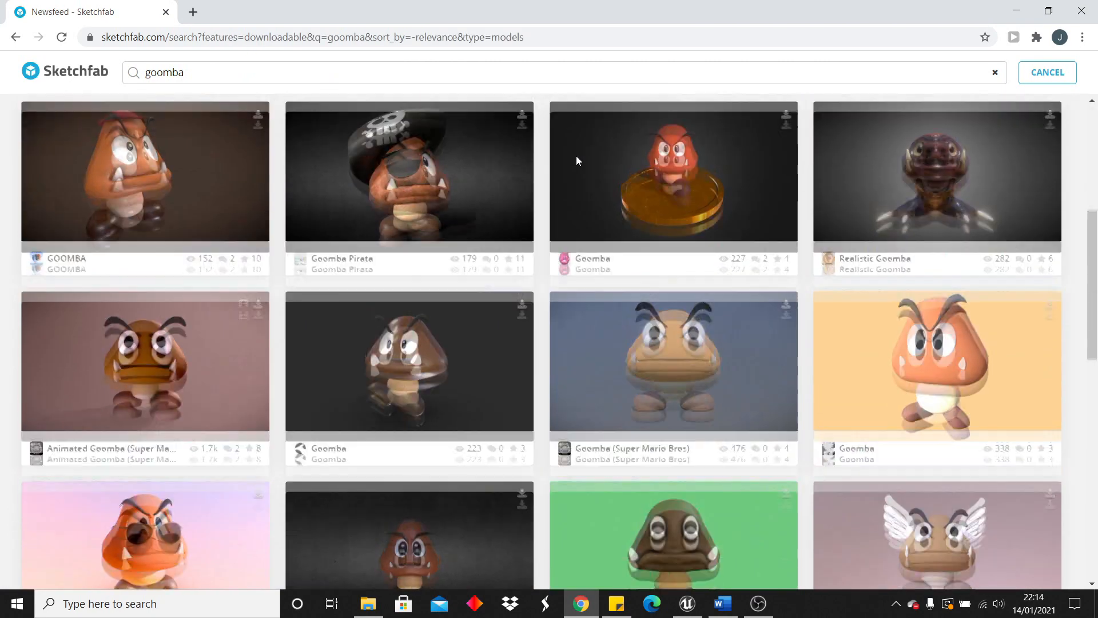
click(673, 364)
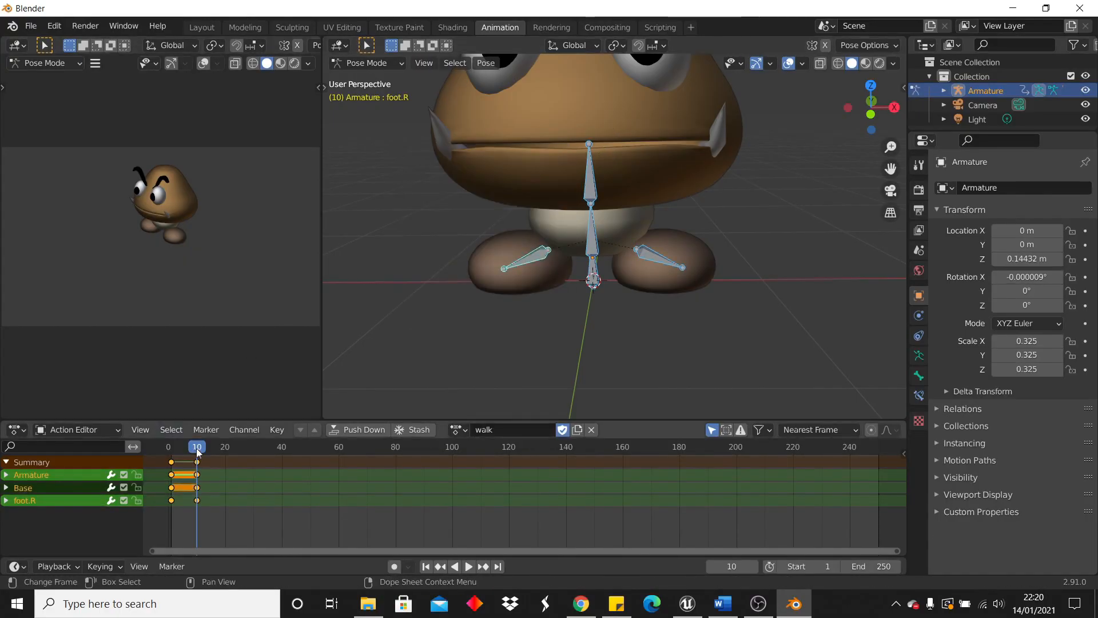
Keyframe the Goomba foot bones at frames 20 and 40 and play the walk action
click(224, 446)
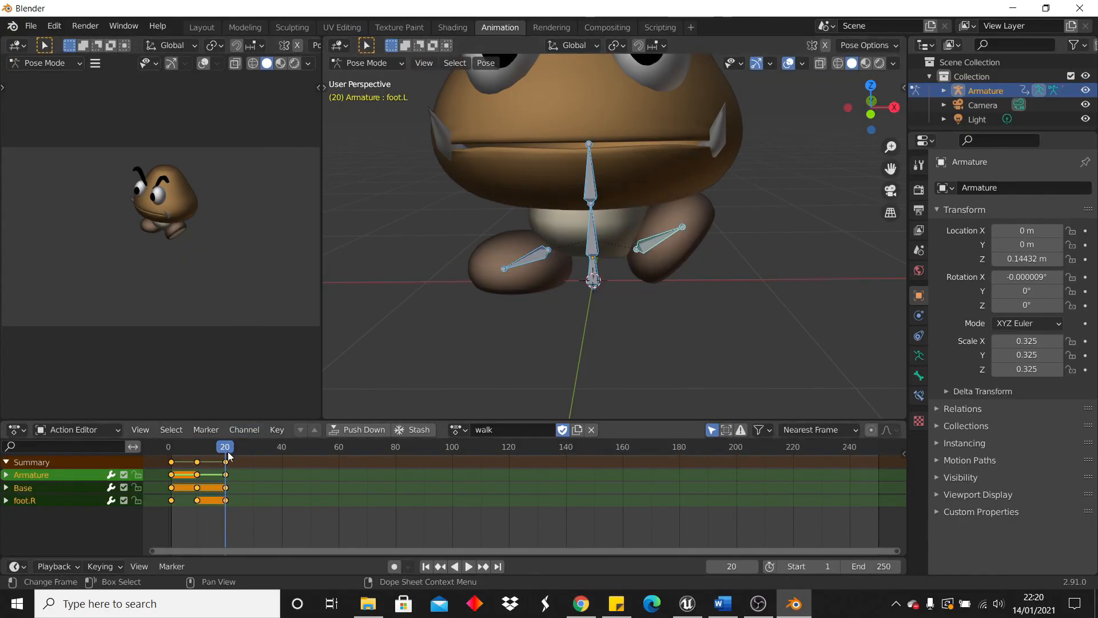
click(254, 446)
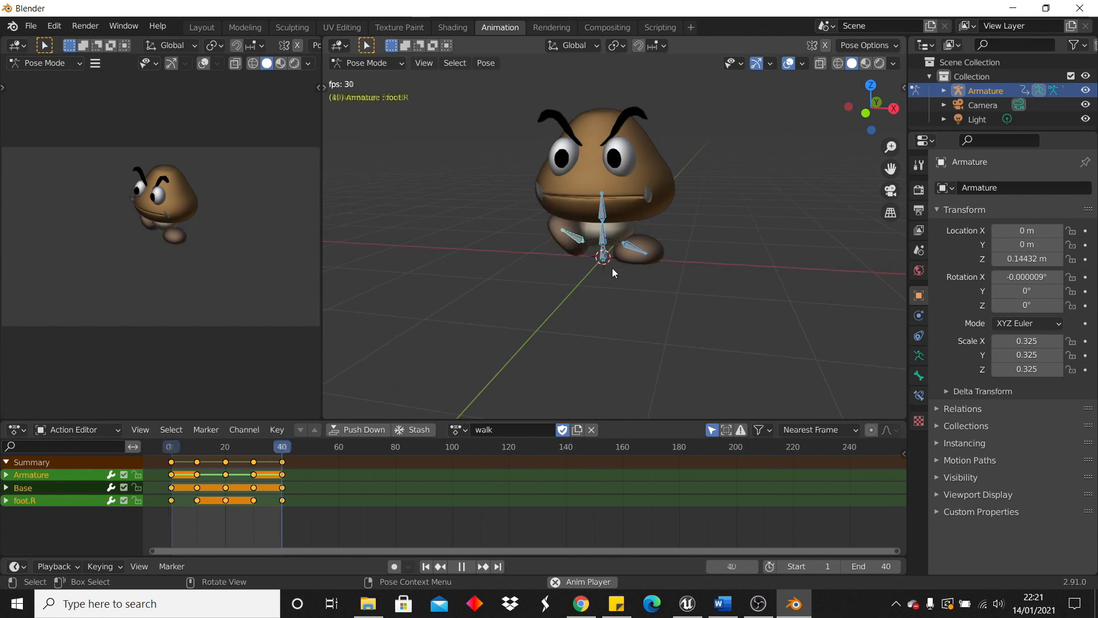
click(681, 604)
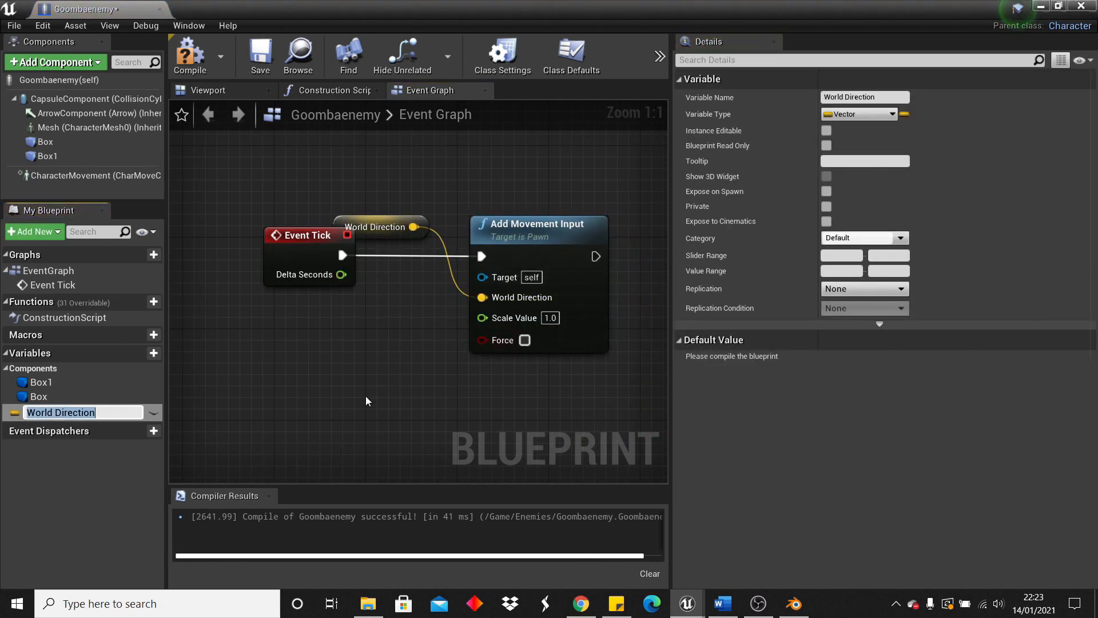
Wire the Goomba's tick movement and run the template level in Simulate mode
click(190, 54)
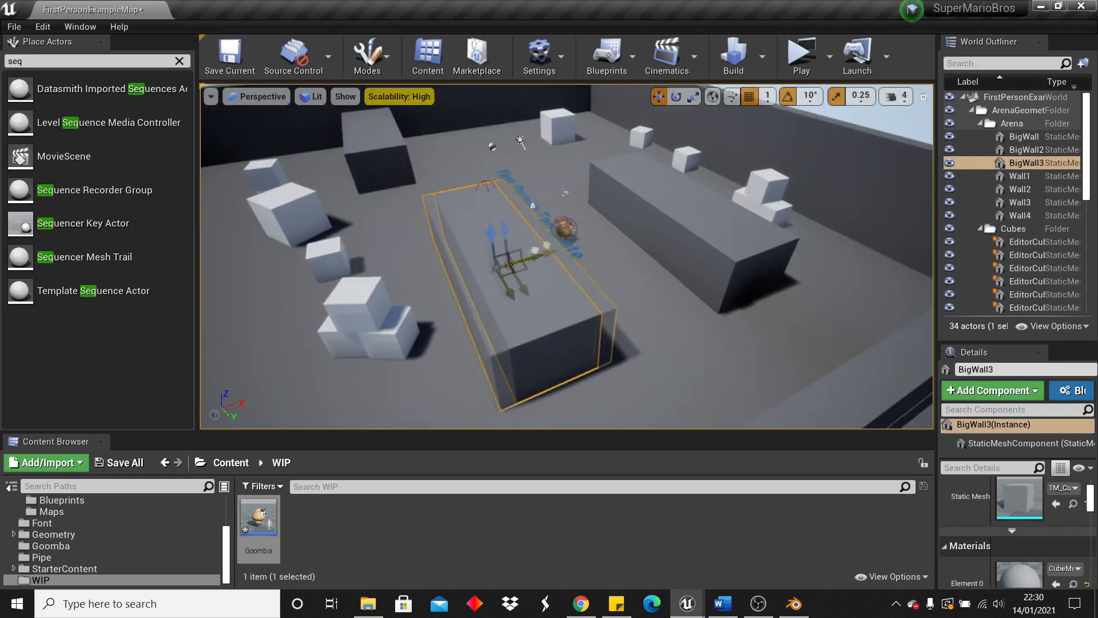
click(824, 57)
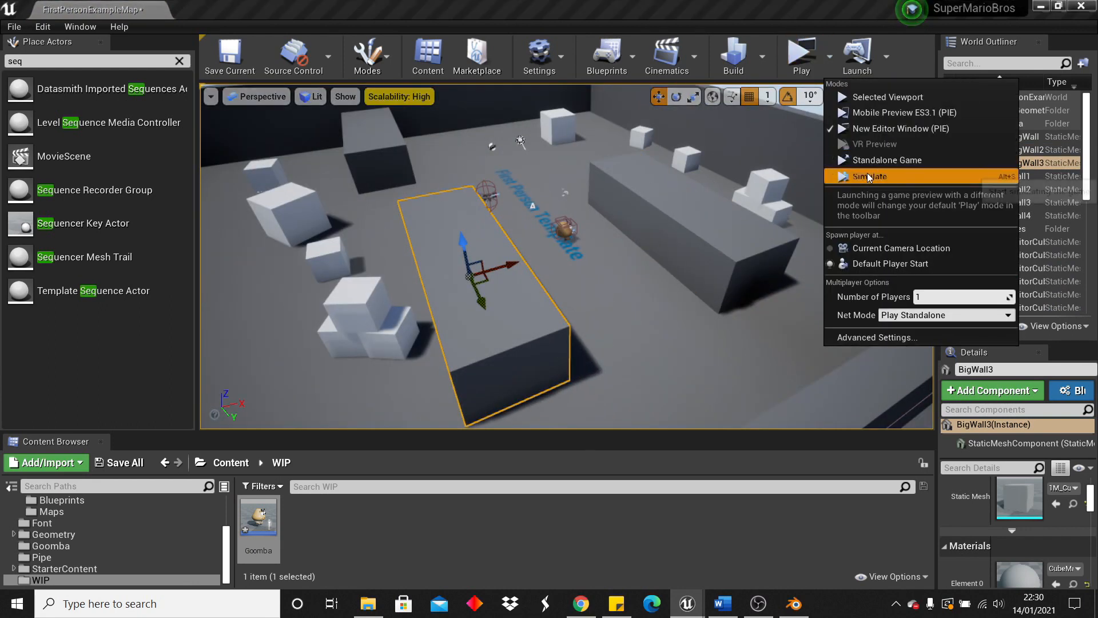
click(870, 176)
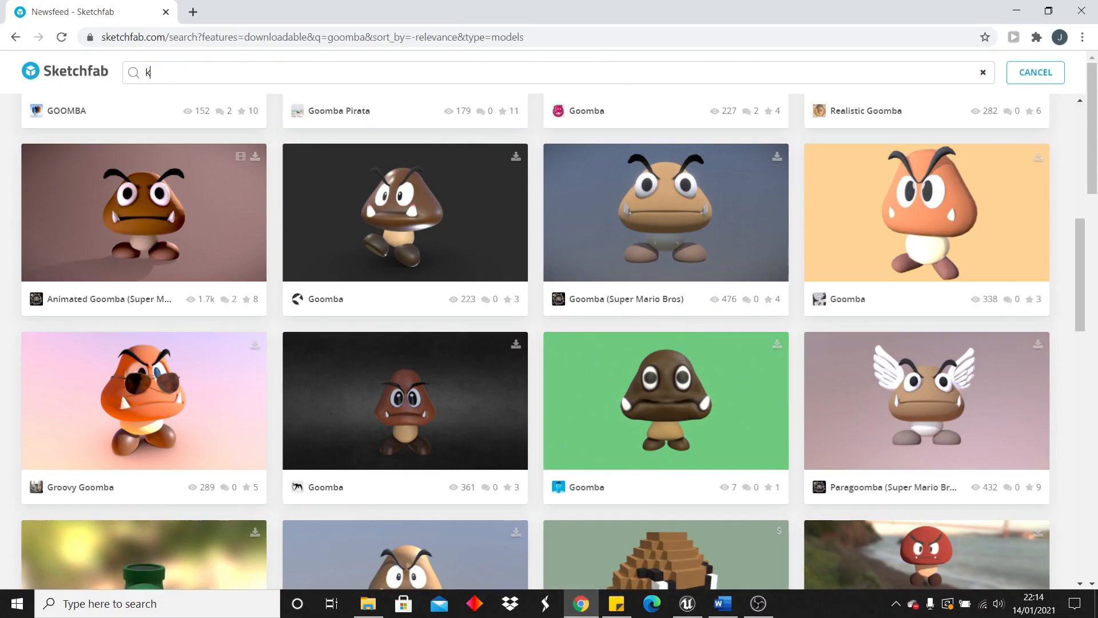
Search Sketchfab for 'koopa' and pick the Koopa Troopa model
text(koopa)
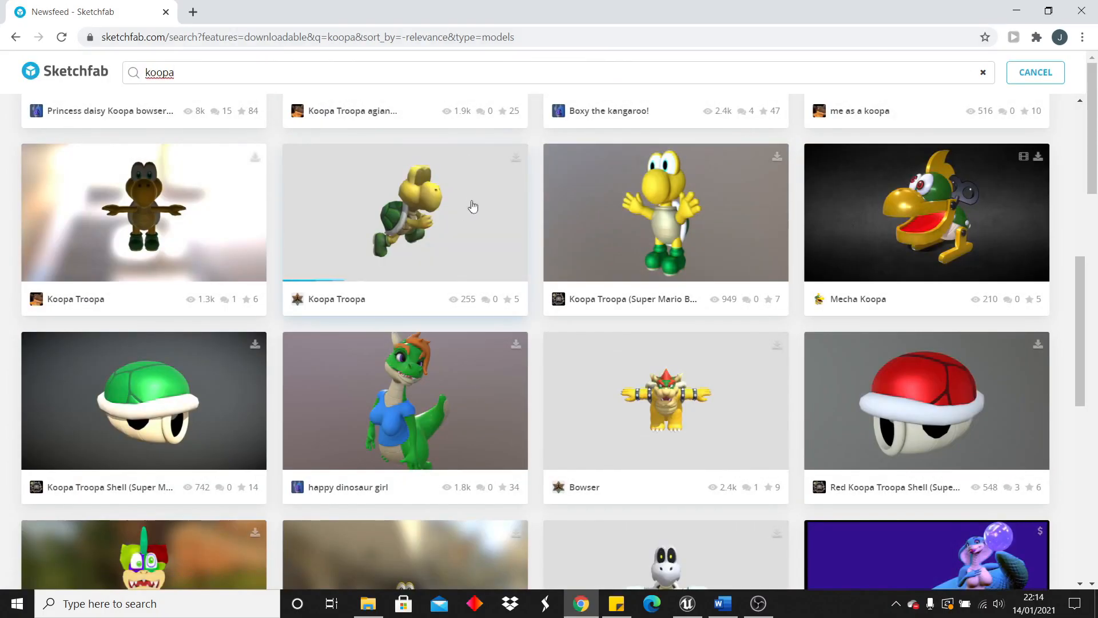
scroll(up, 3)
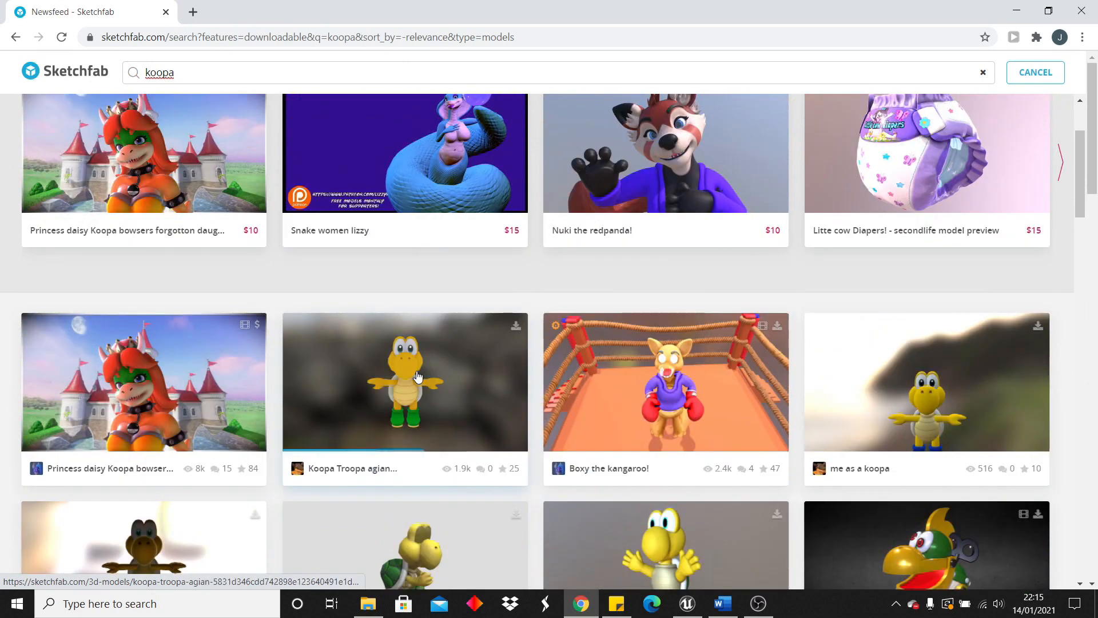
click(419, 375)
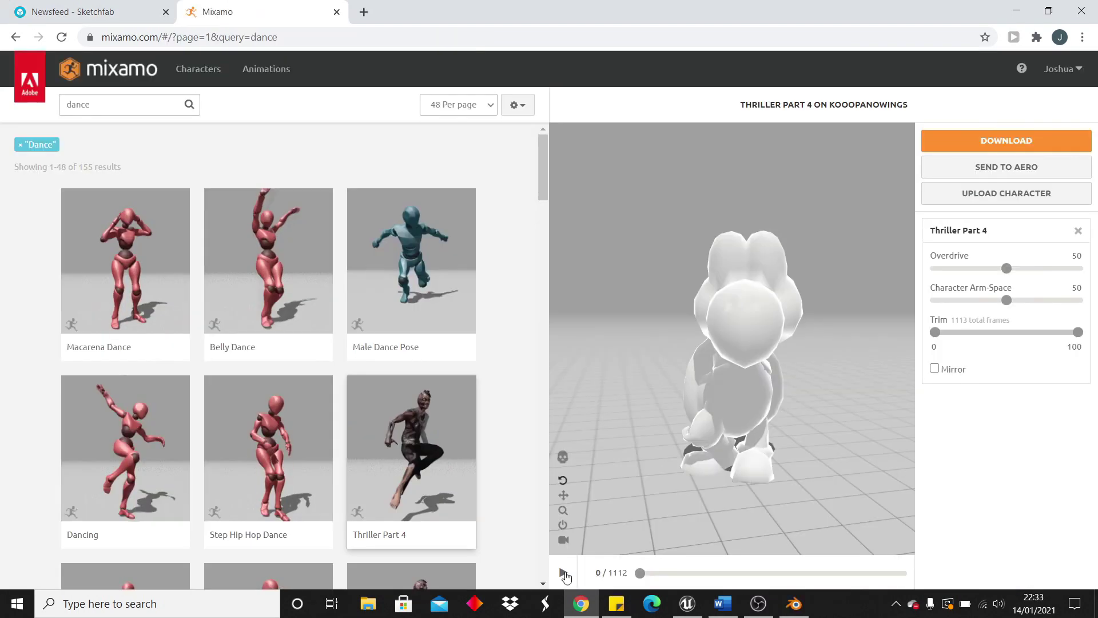
Preview the Thriller Part 4 dance on the Koopa and return to Unreal
click(562, 571)
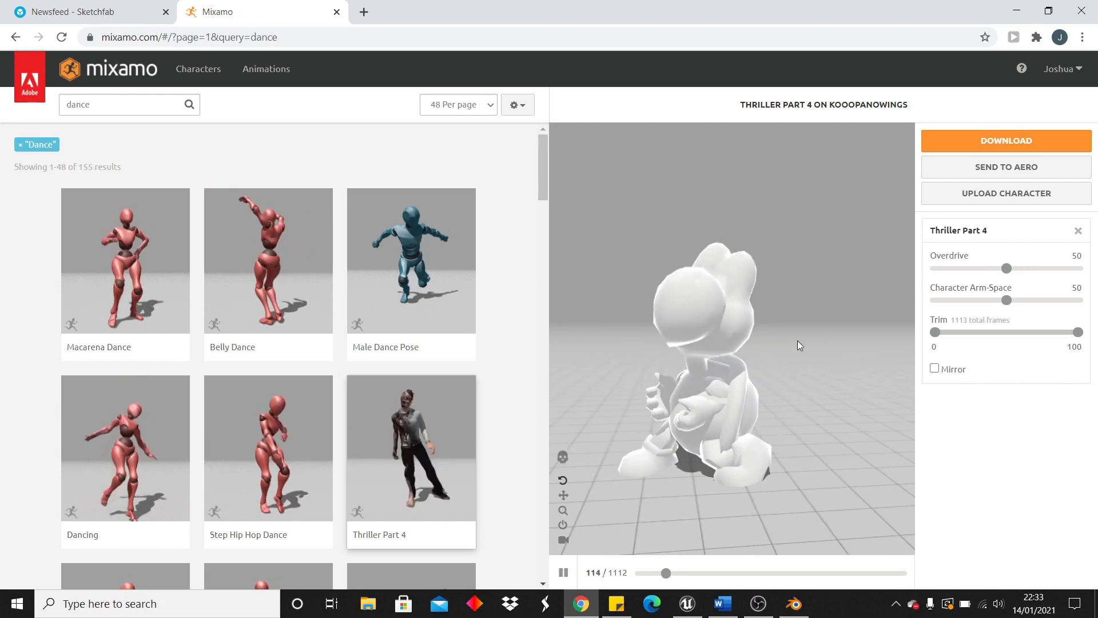
click(686, 604)
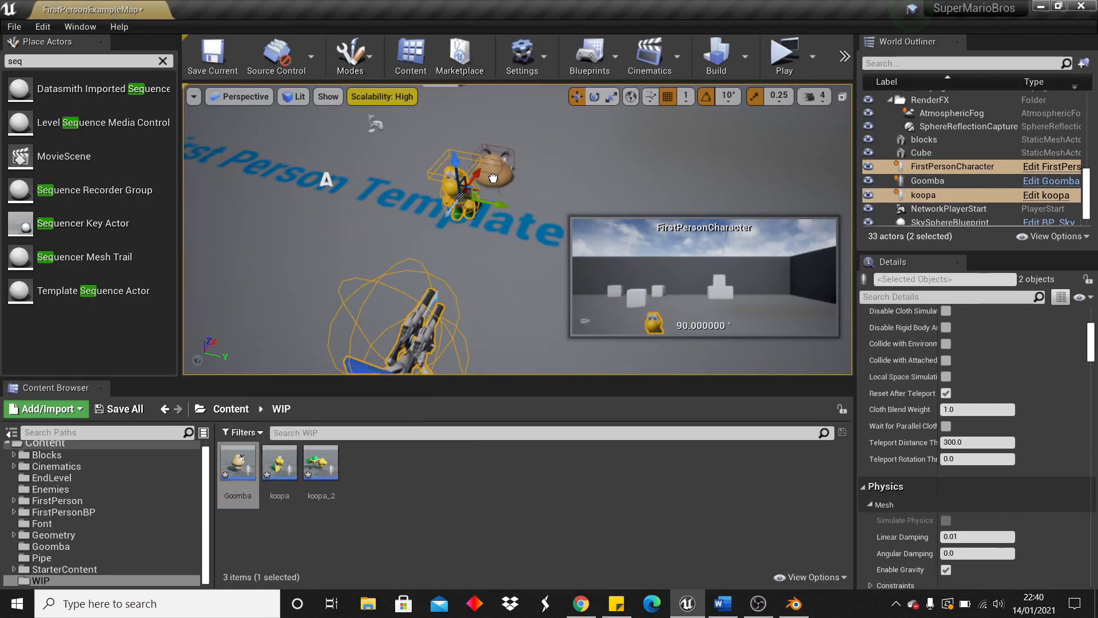
Duplicate the Goomba actor and play-test the level in a new window
click(926, 181)
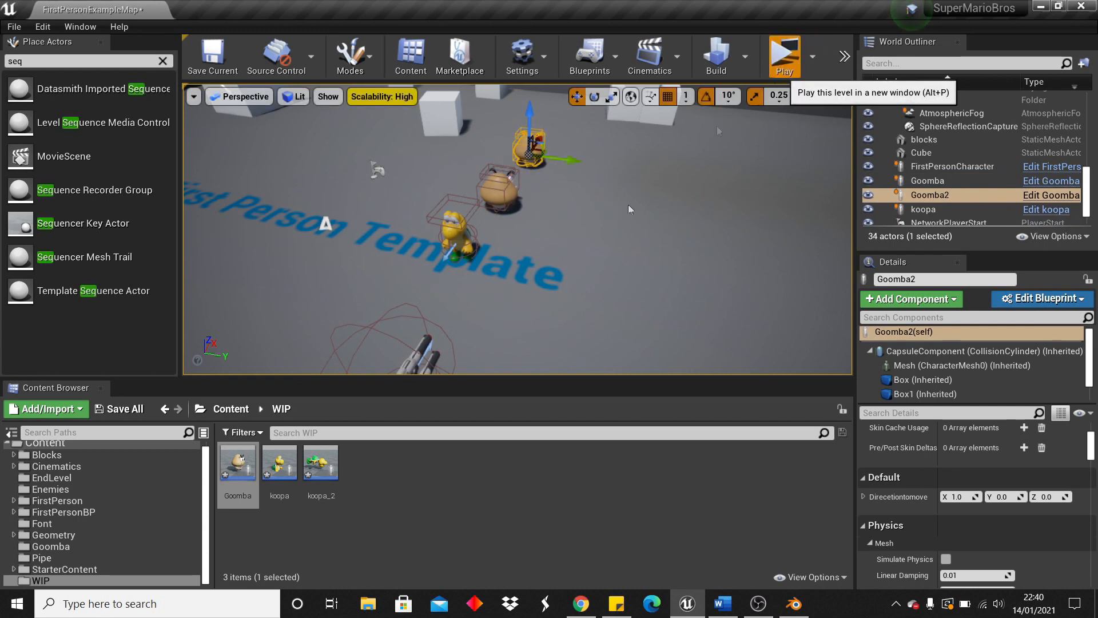
click(786, 57)
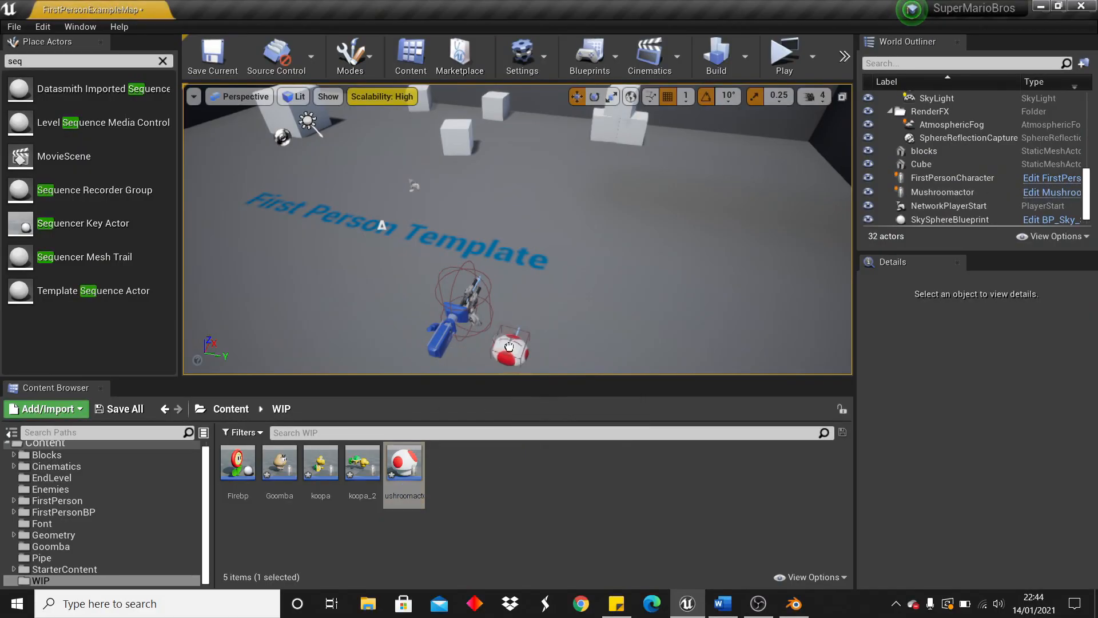
Select the mushroom actor and play-test the level with question and breakable blocks
click(507, 352)
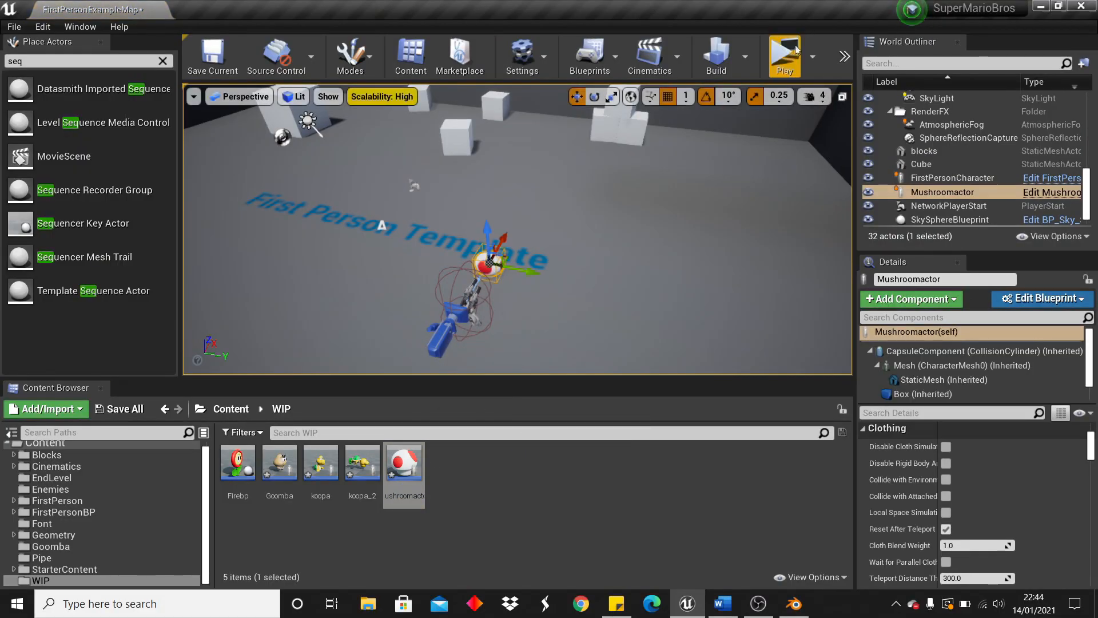
click(784, 56)
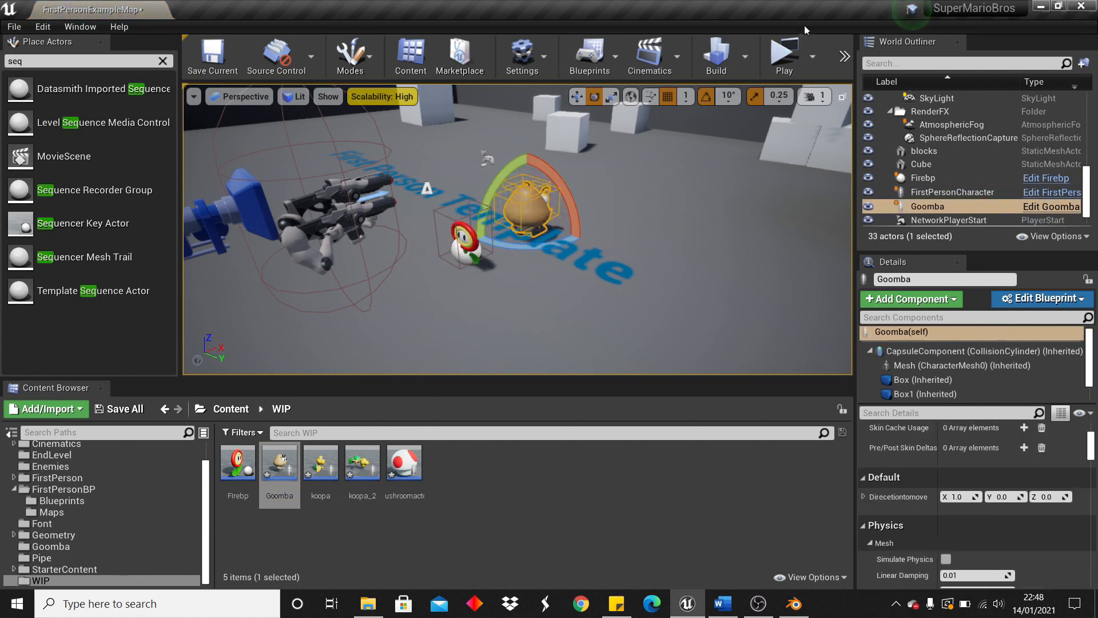
click(783, 51)
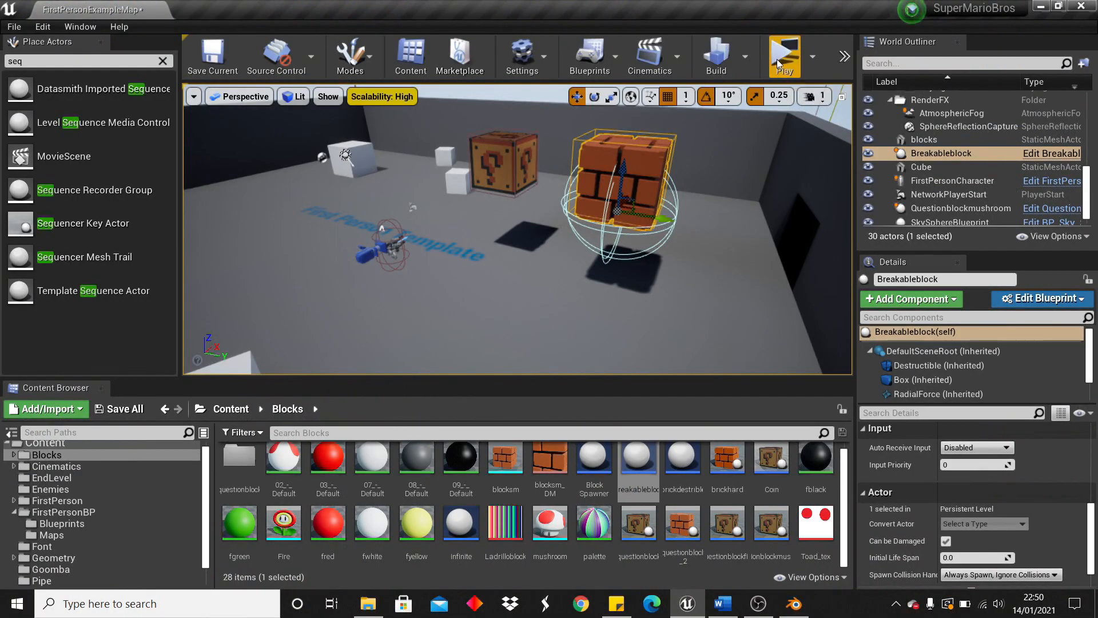
Play-test the blocks before clearing the map down to camera and flagpole
click(783, 55)
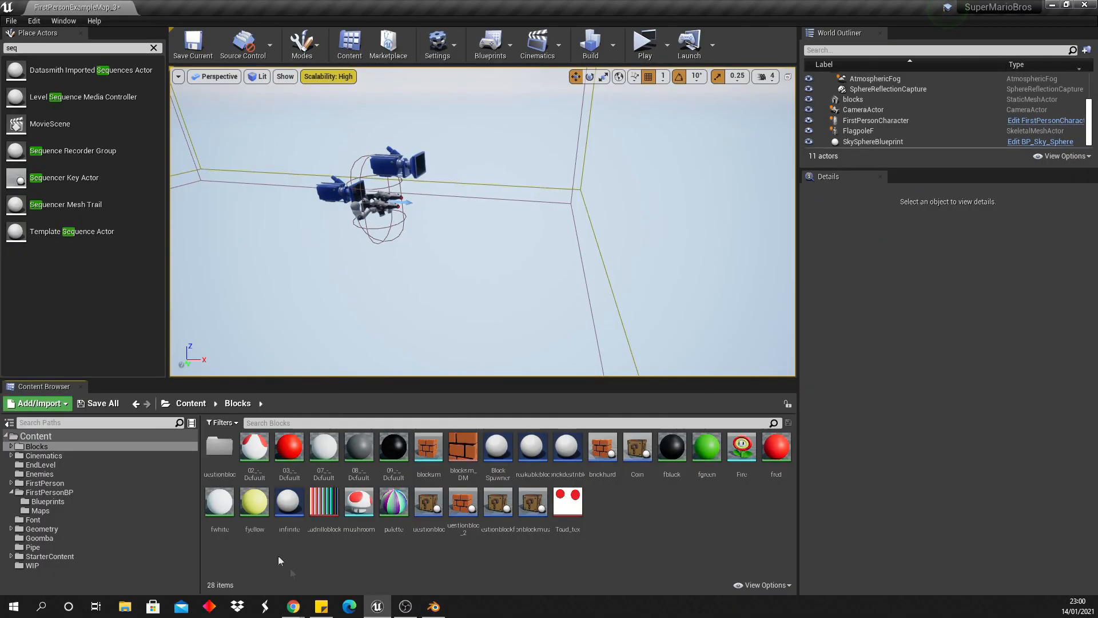
Place the 1-1 bricks, castle and blocks and launch the level with the World 1-1 HUD
click(289, 502)
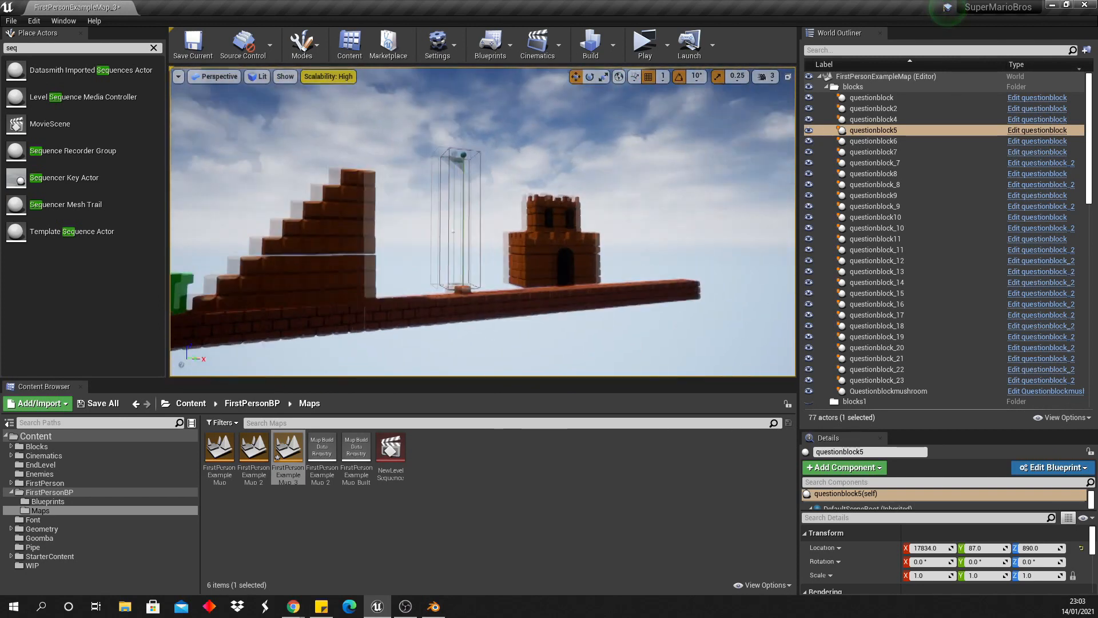
click(645, 43)
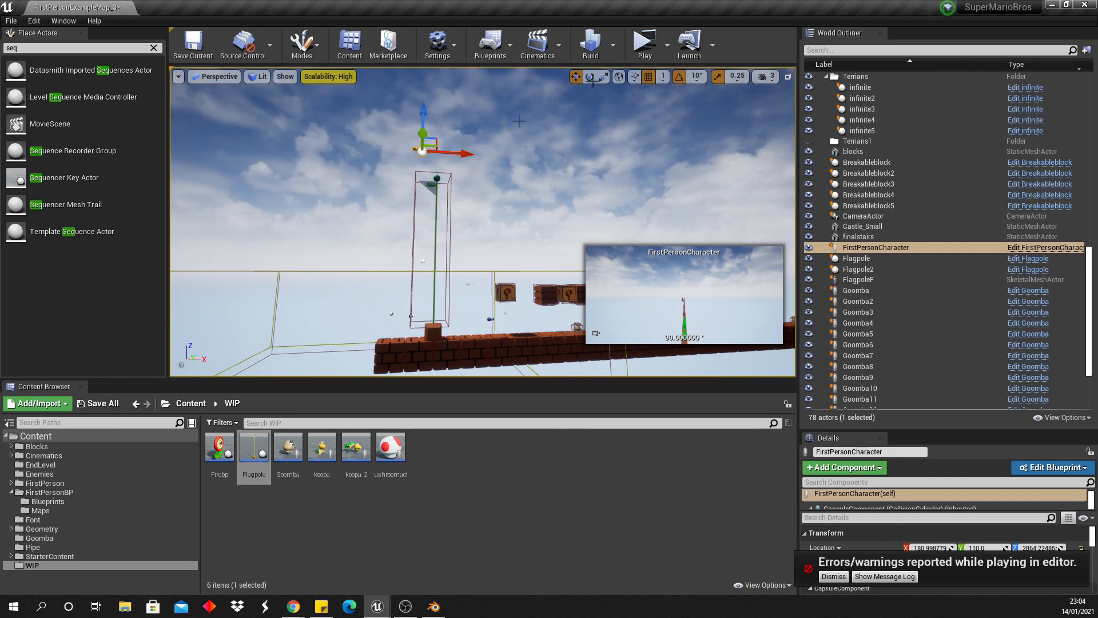
click(645, 43)
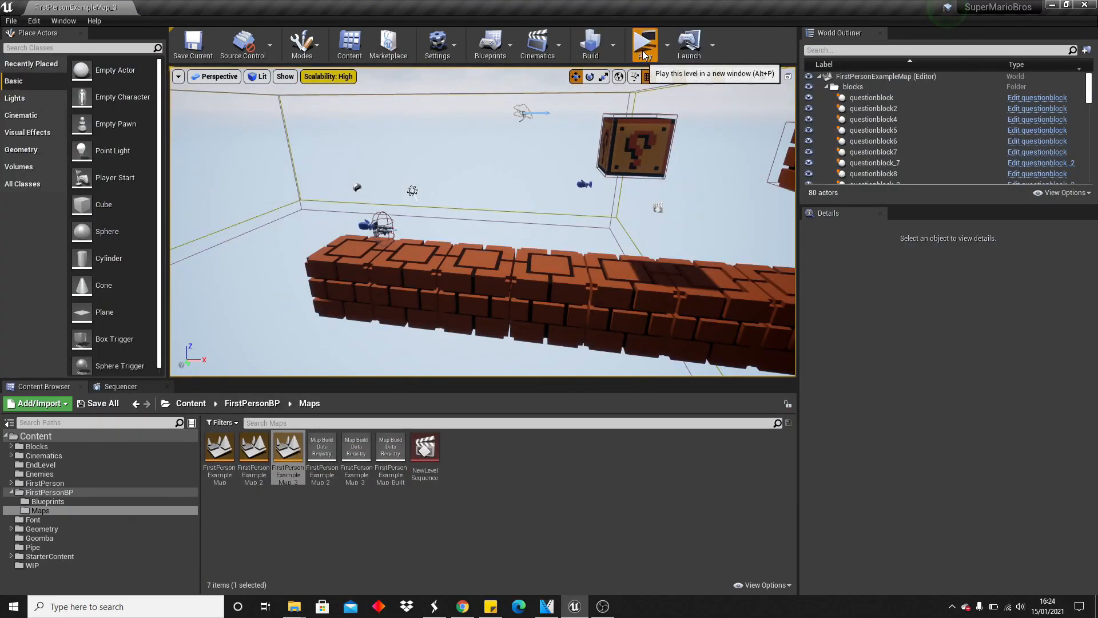
click(645, 43)
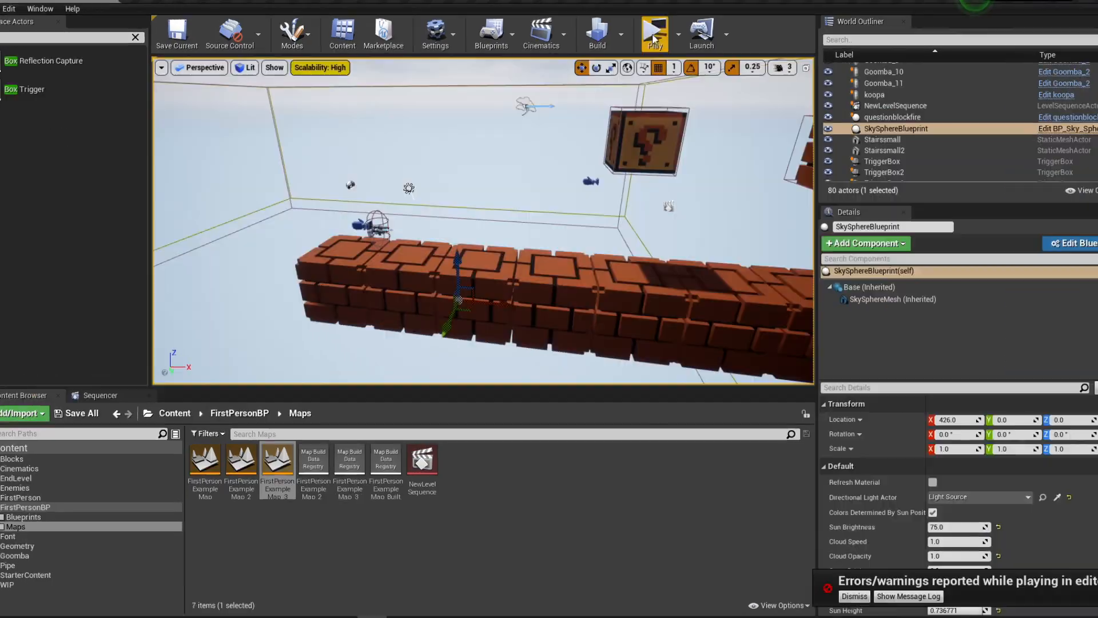
click(654, 32)
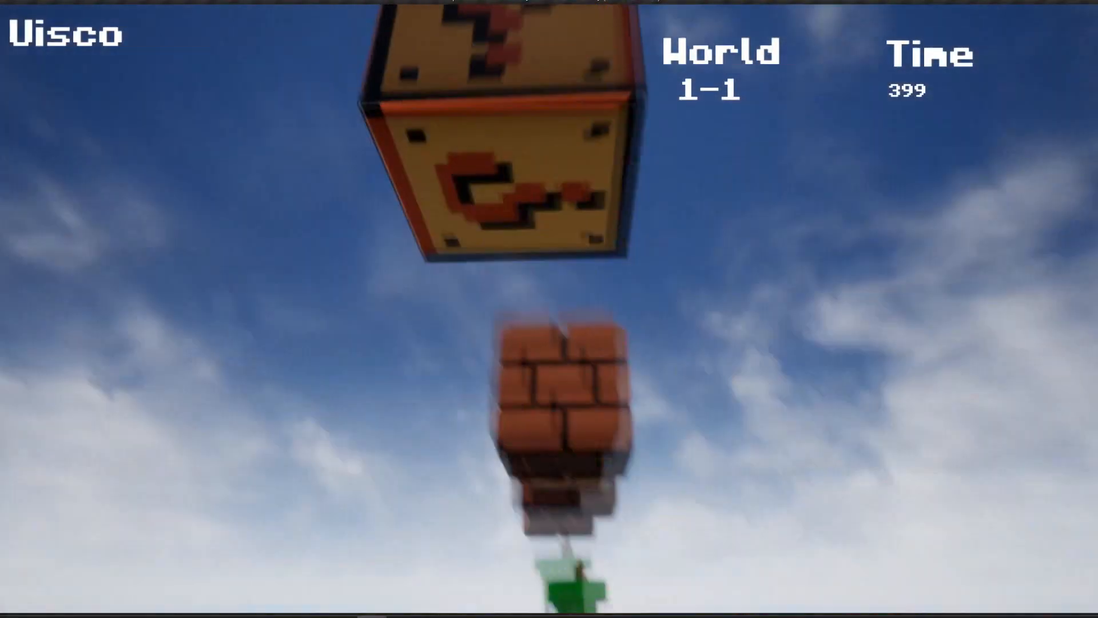